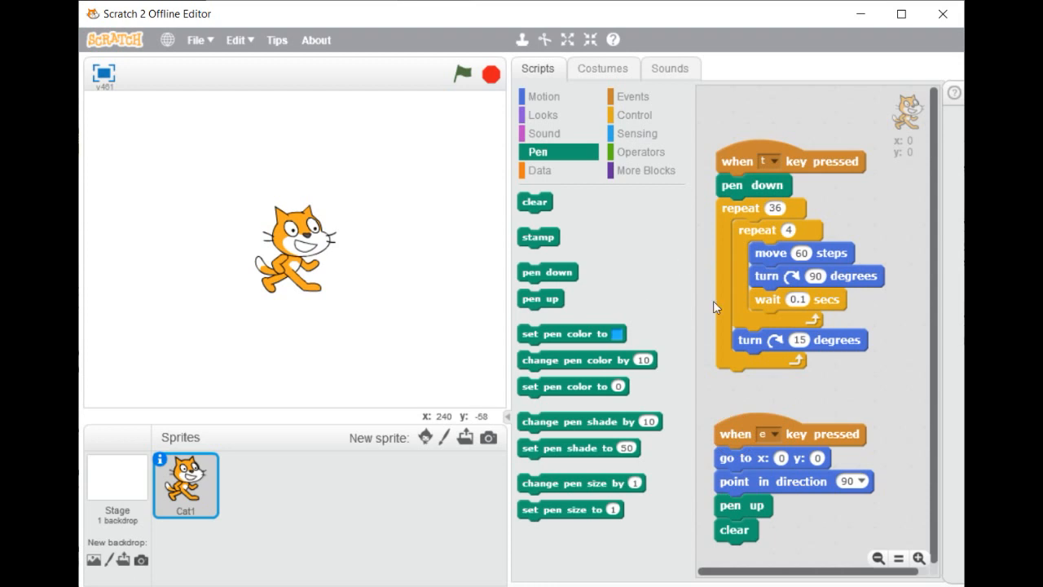
pyautogui.click(462, 74)
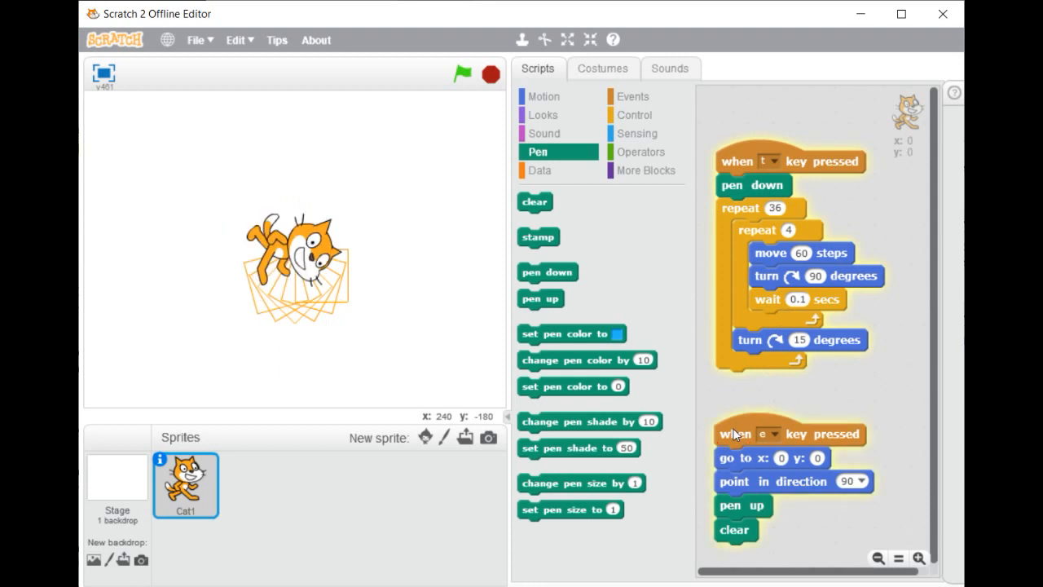
pyautogui.click(462, 74)
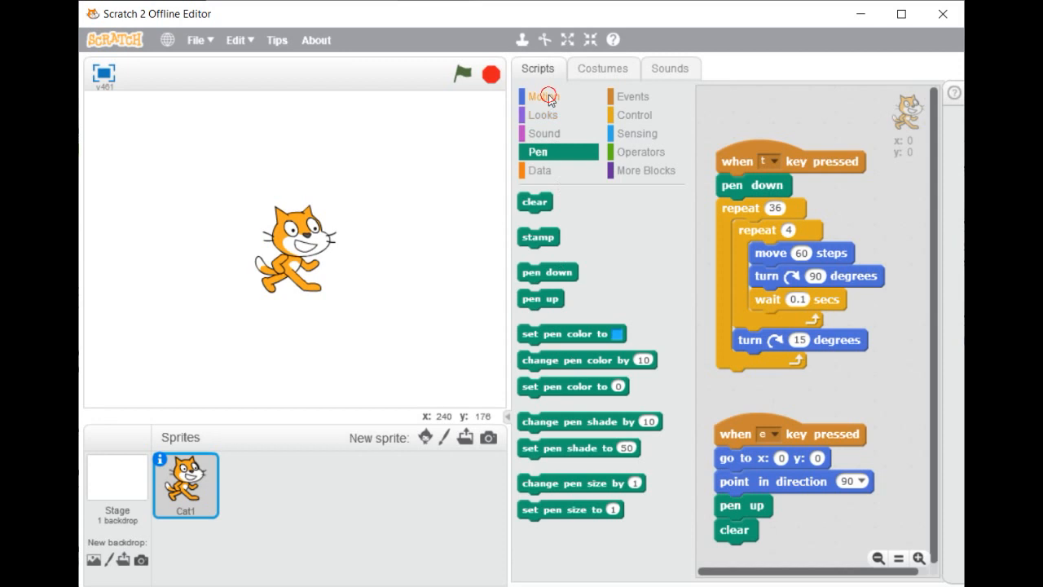
pyautogui.click(545, 96)
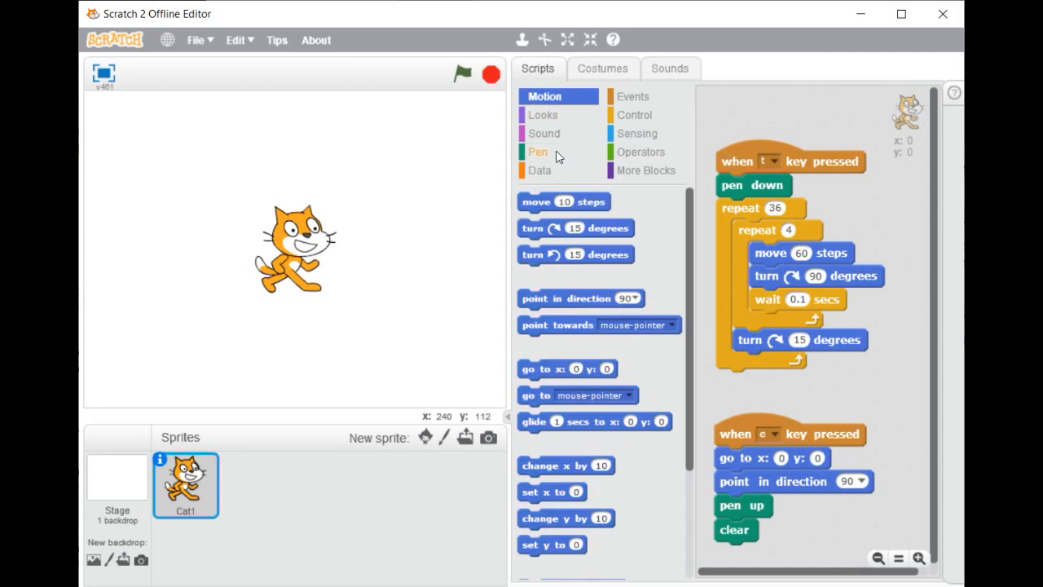
pyautogui.click(537, 152)
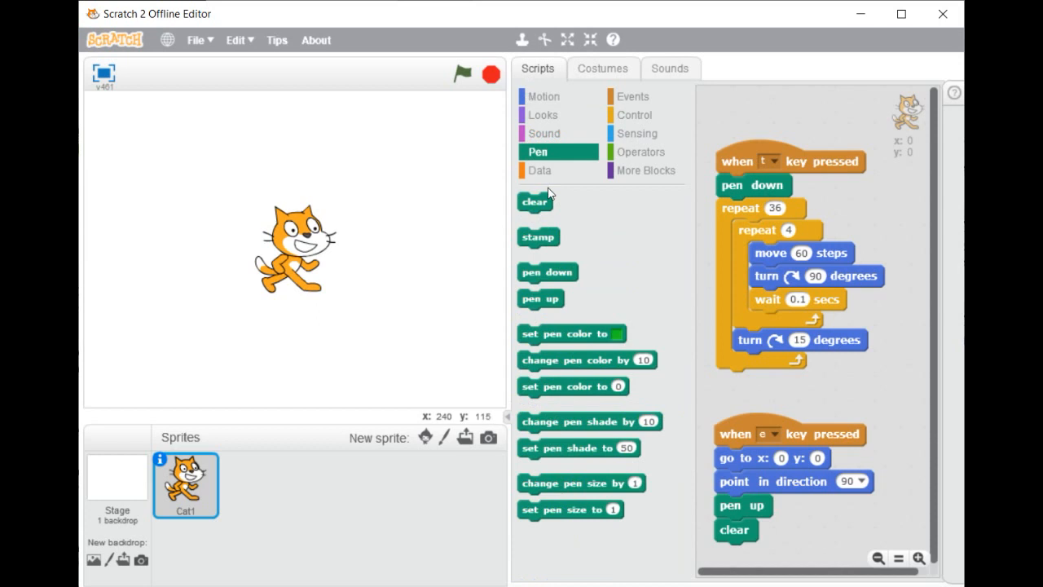